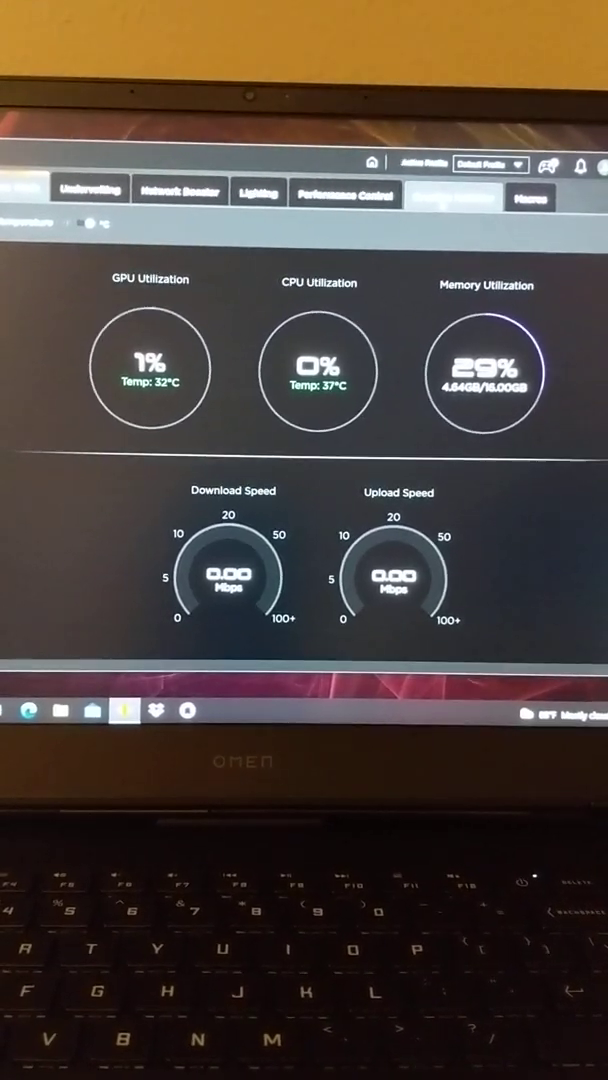
Show the Graphics Switcher page offering Hybrid and Discrete GPU modes.
click(456, 178)
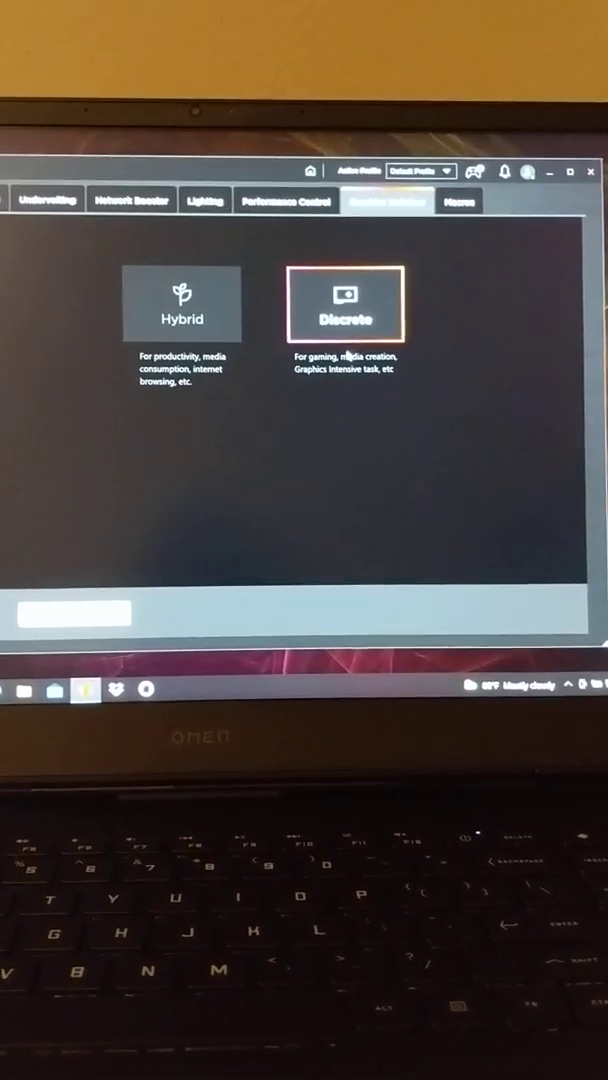
Show the Undervolting page with Off, Intelligent and Custom options and live CPU stats.
click(58, 216)
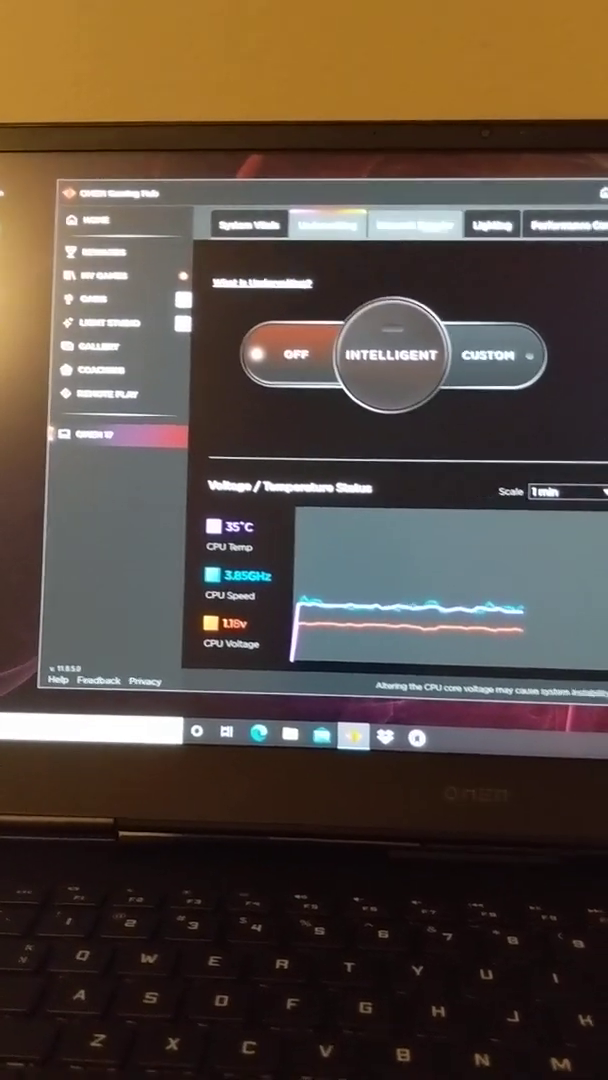
Return to the Graphics Switcher page with Discrete currently highlighted.
click(248, 228)
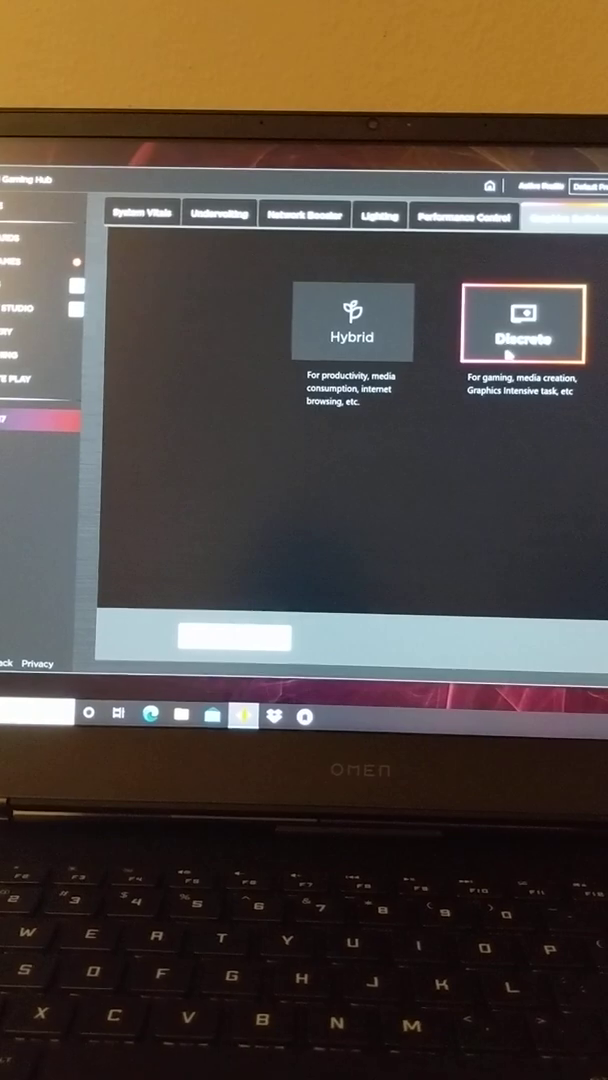
Select Discrete graphics mode and confirm the PC restart into BIOS Setup.
click(352, 320)
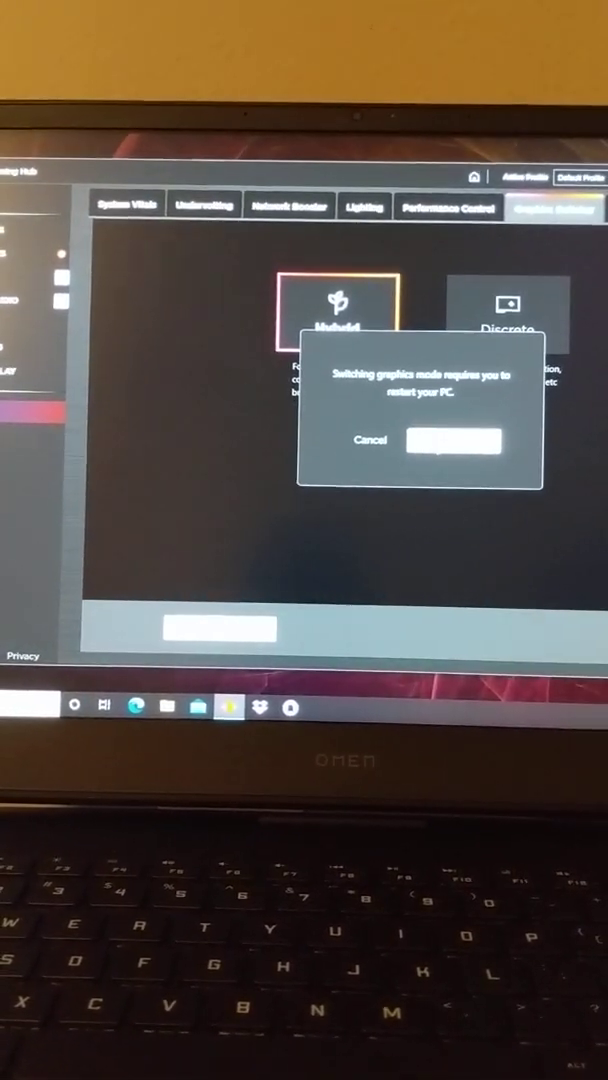
click(454, 442)
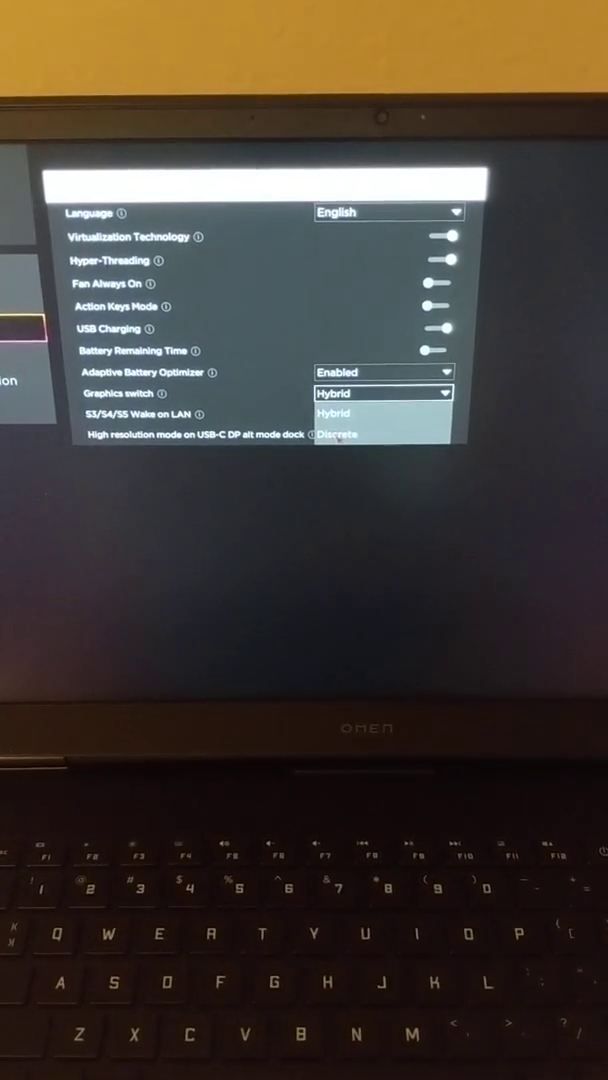
Change the BIOS Graphics switch setting from Hybrid to Discrete.
click(338, 432)
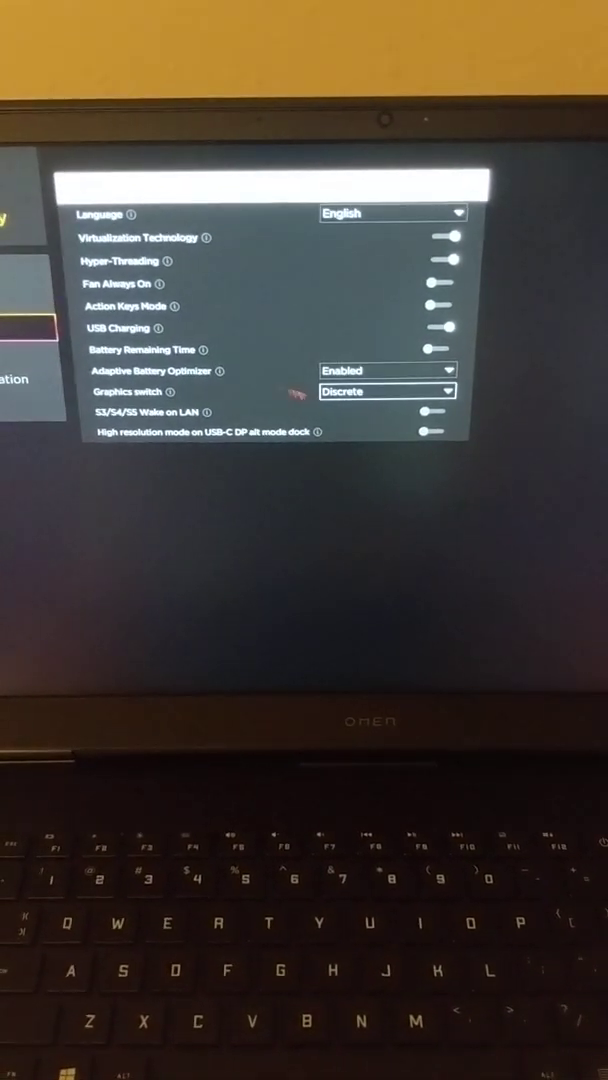